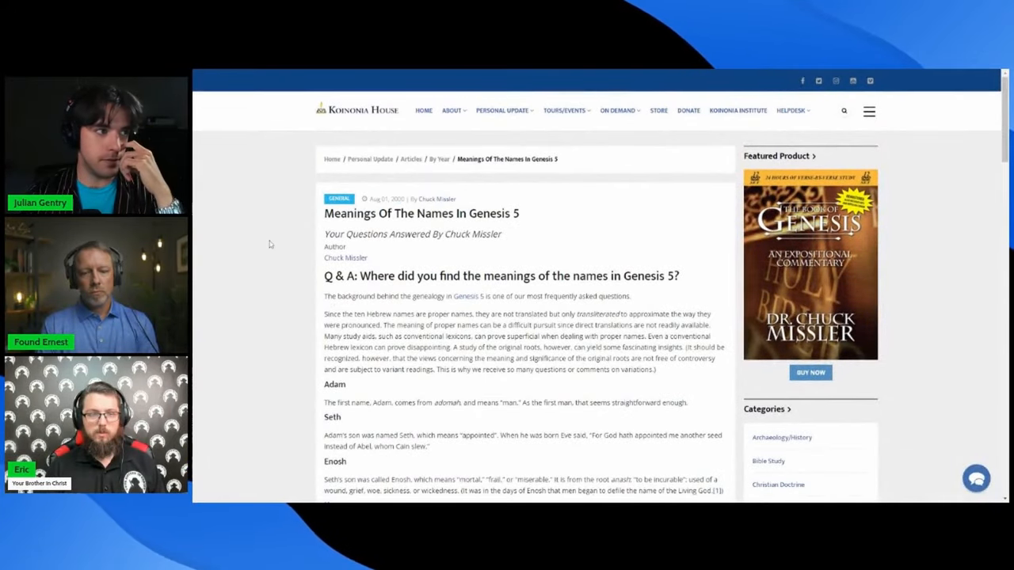
Scroll the Genesis 5 names article down through the Adam-to-Jared entries
scroll("down", 3)
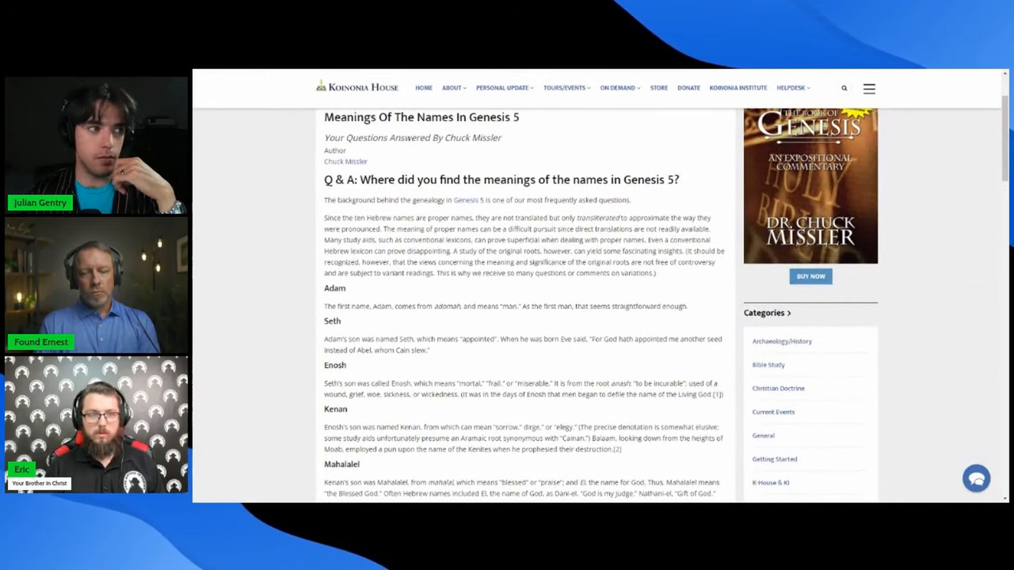
mouse_move(269, 222)
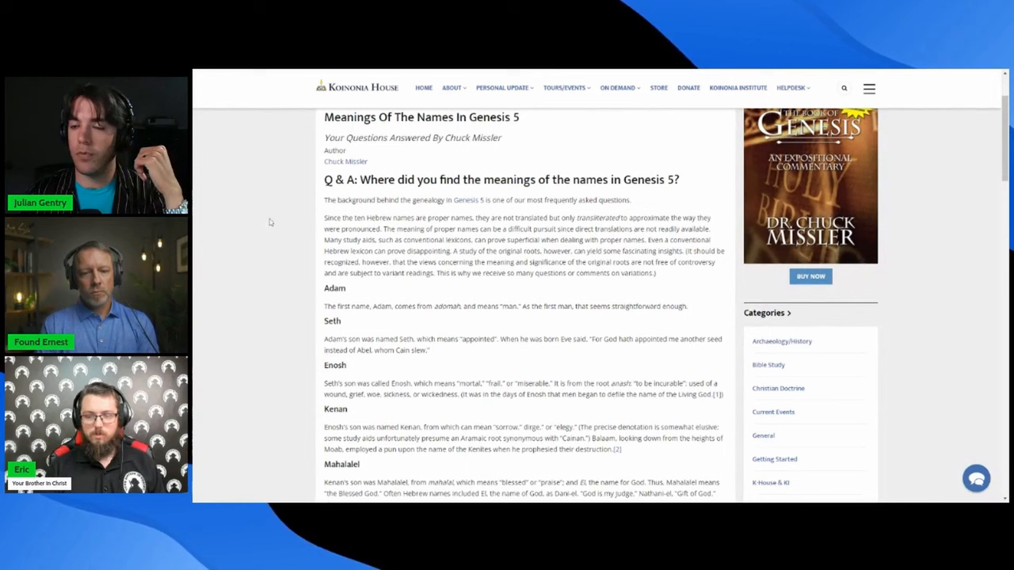
scroll("down", 3)
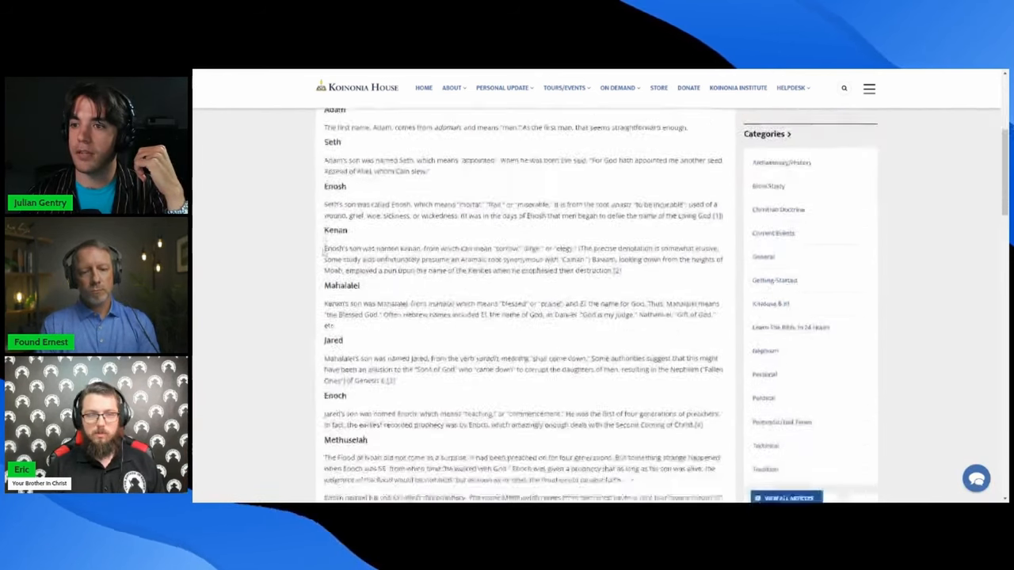
scroll("down", 3)
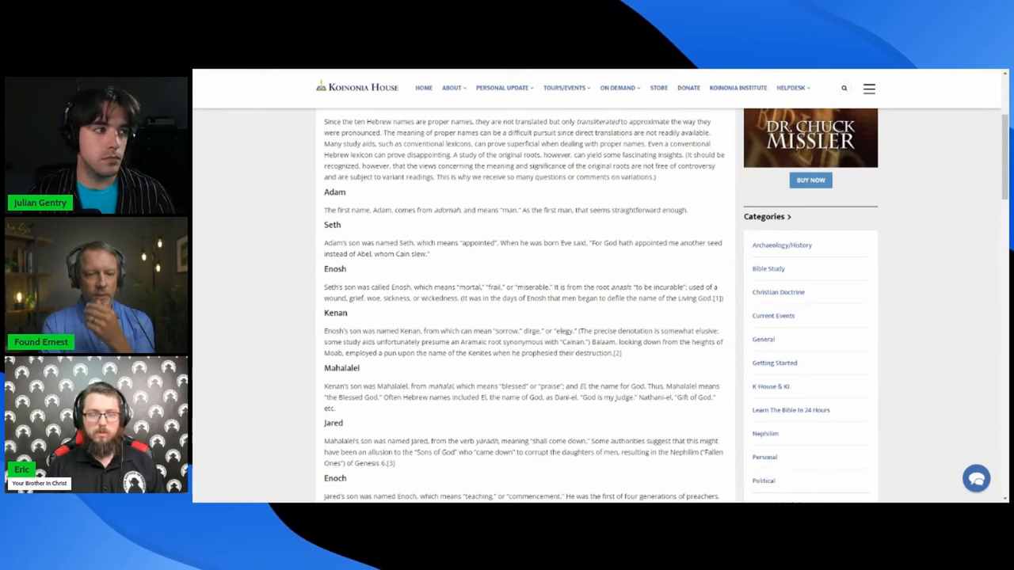
Highlight the root anash, 'to be incurable', then read on to the Methuselah entry
scroll("down", 3)
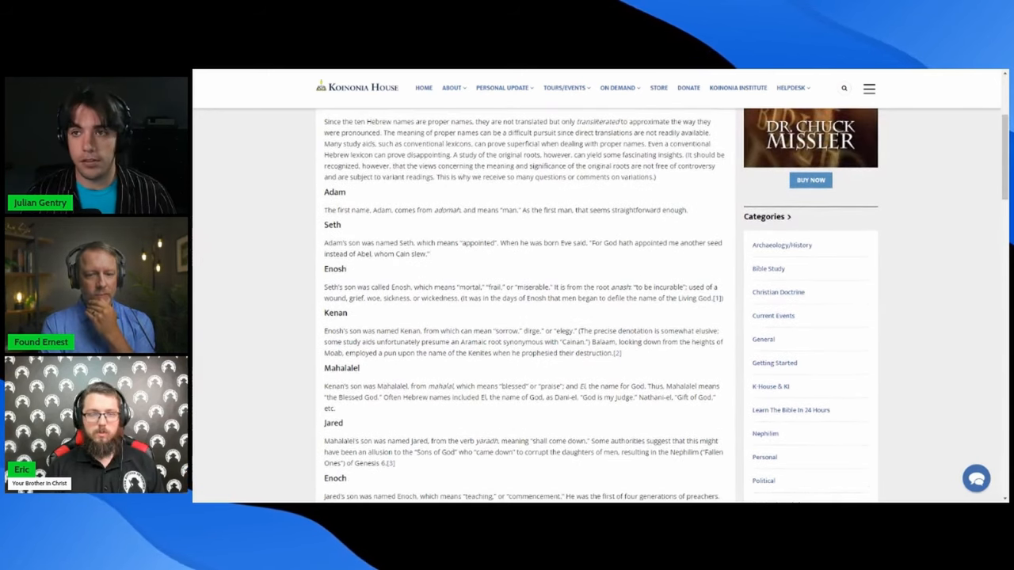
double_click(333, 191)
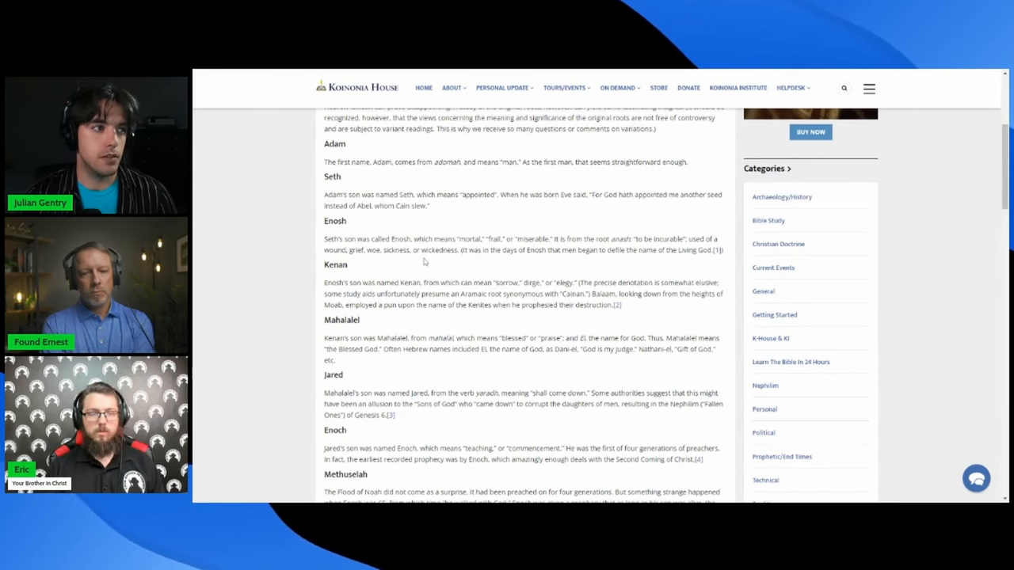
scroll("down", 3)
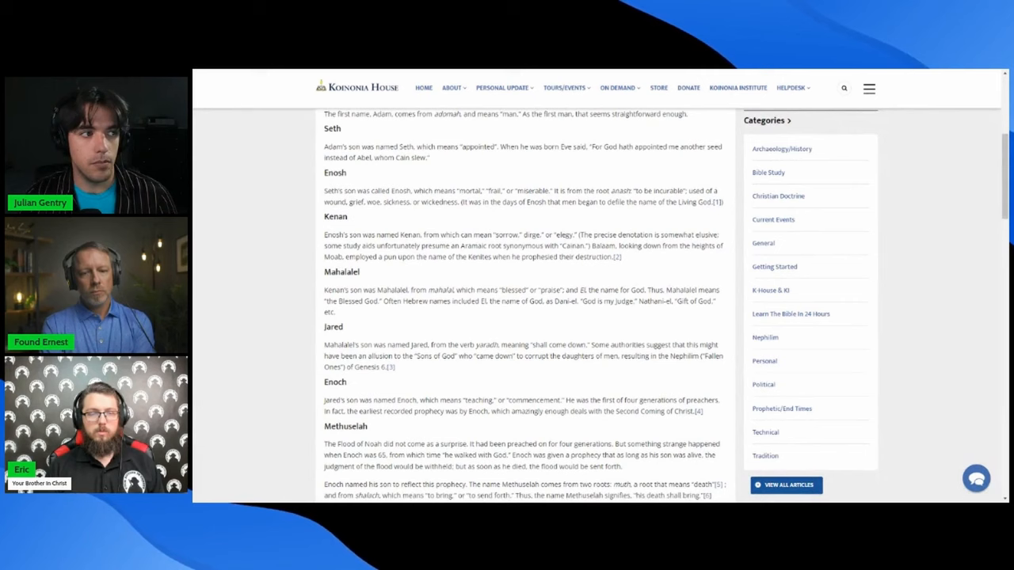
left_click_drag(464, 190, 545, 191)
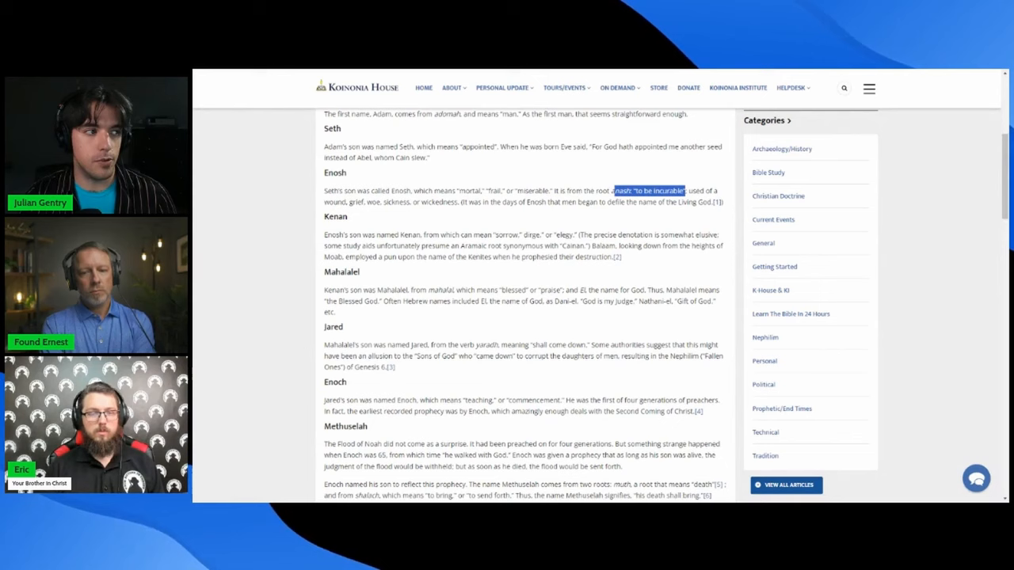
scroll("down", 3)
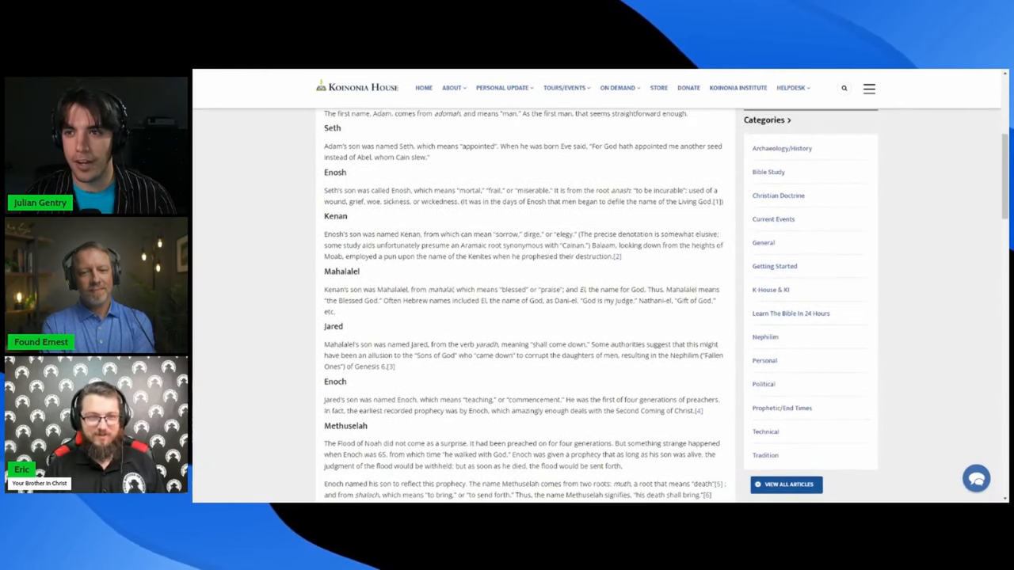
scroll("down", 3)
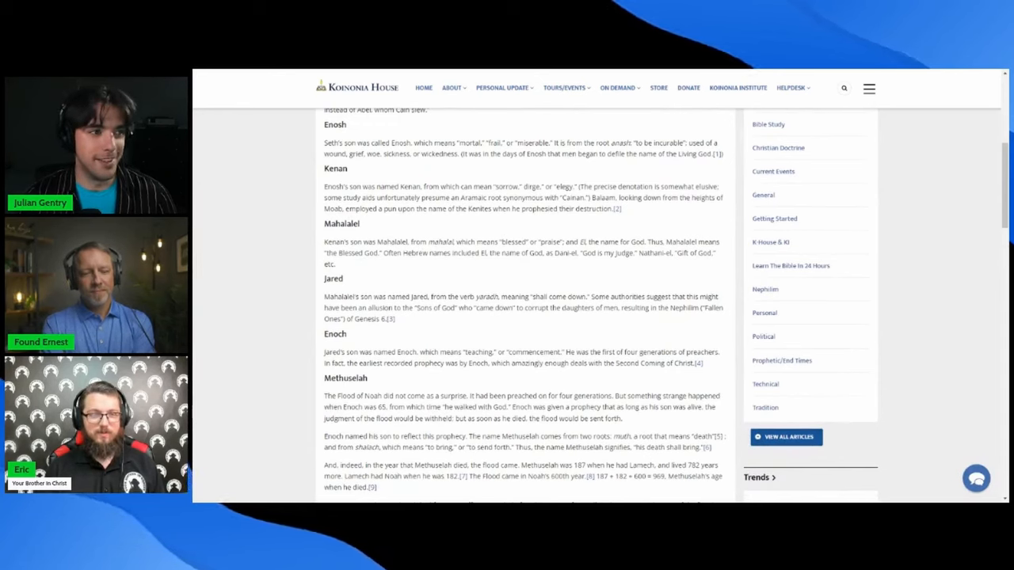
Highlight the word El in the Mahalalel entry and read on to Lamech and Noah
left_click_drag(491, 186, 577, 186)
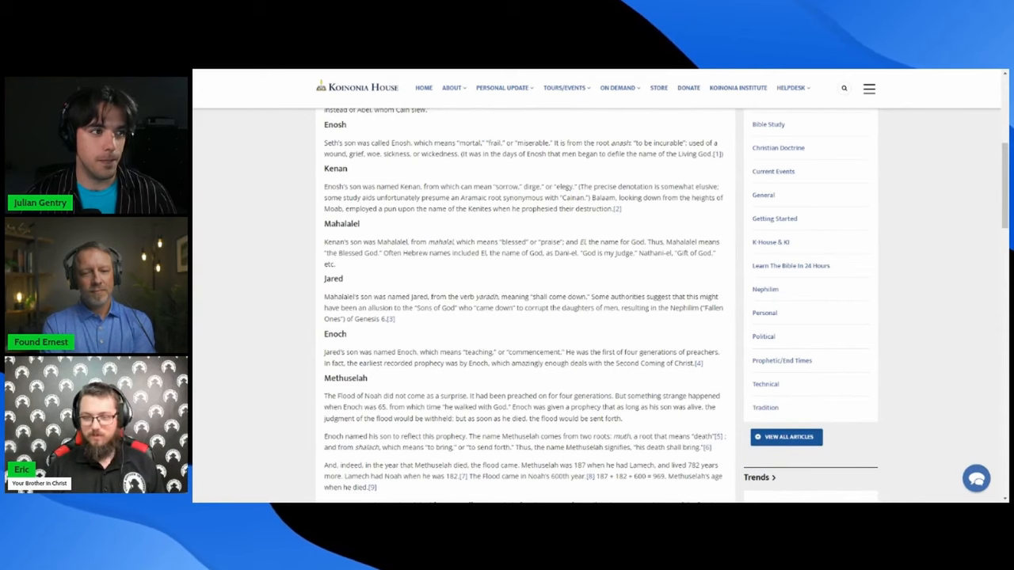
scroll("down", 3)
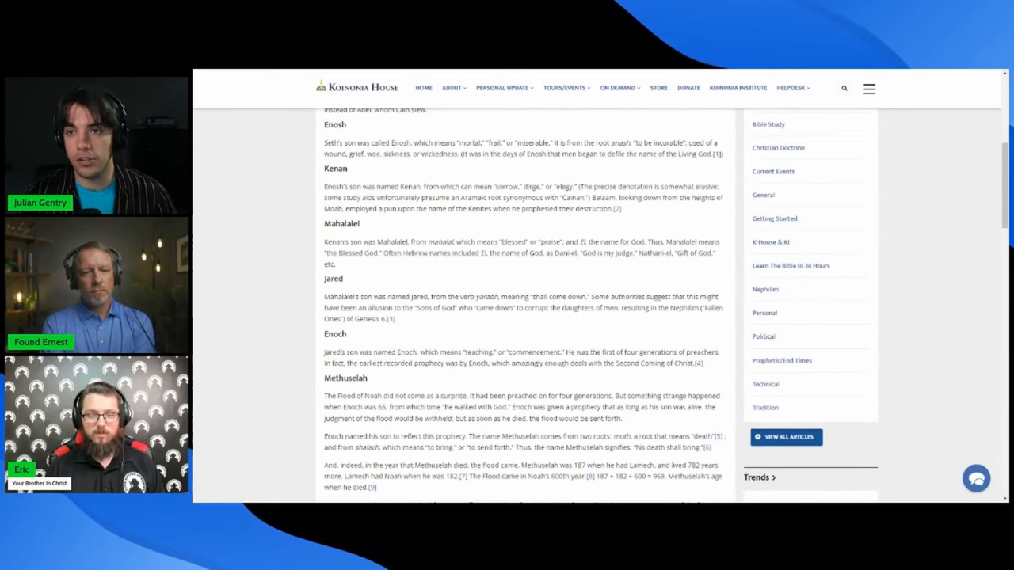
scroll("down", 3)
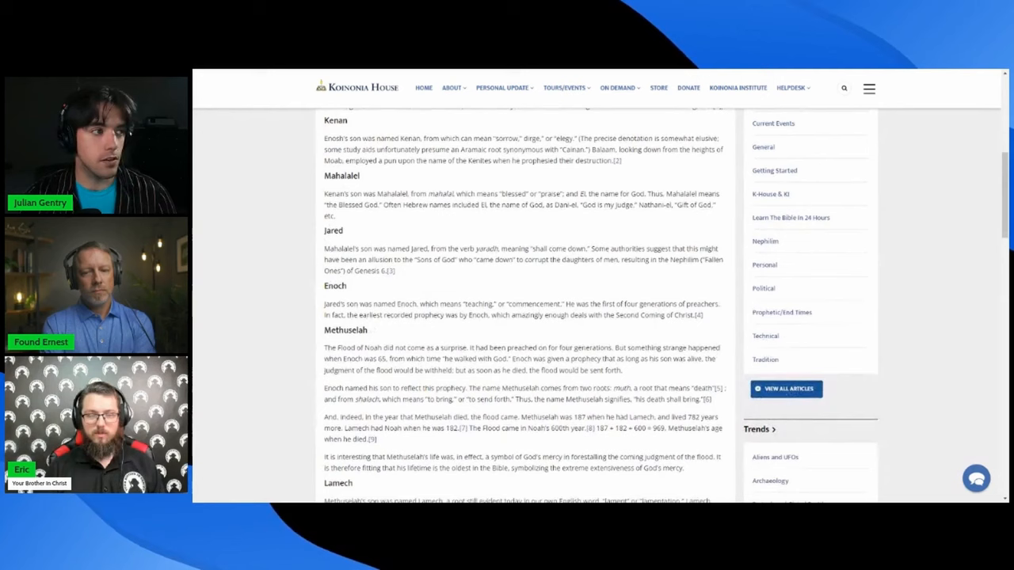
double_click(341, 176)
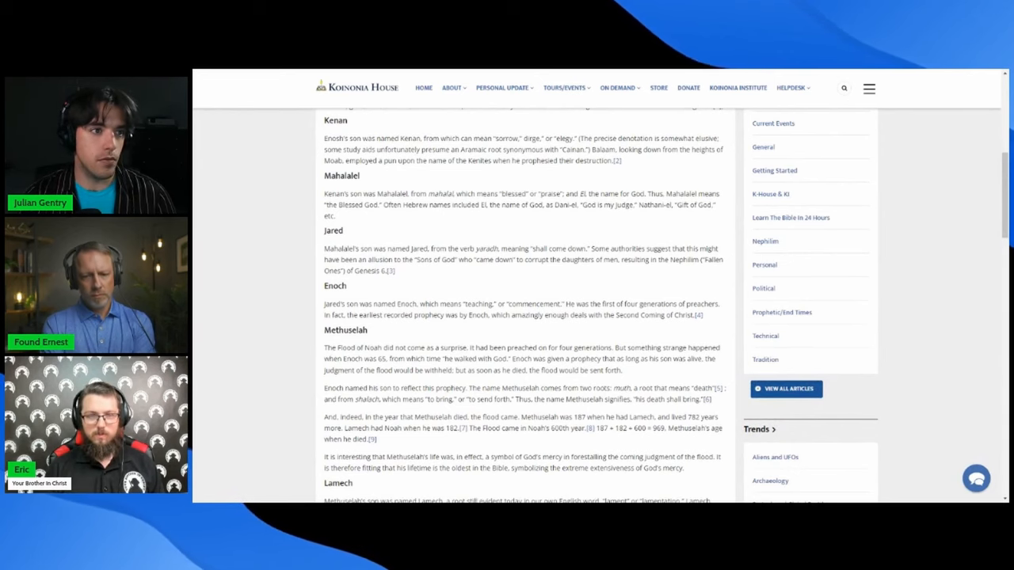
double_click(582, 195)
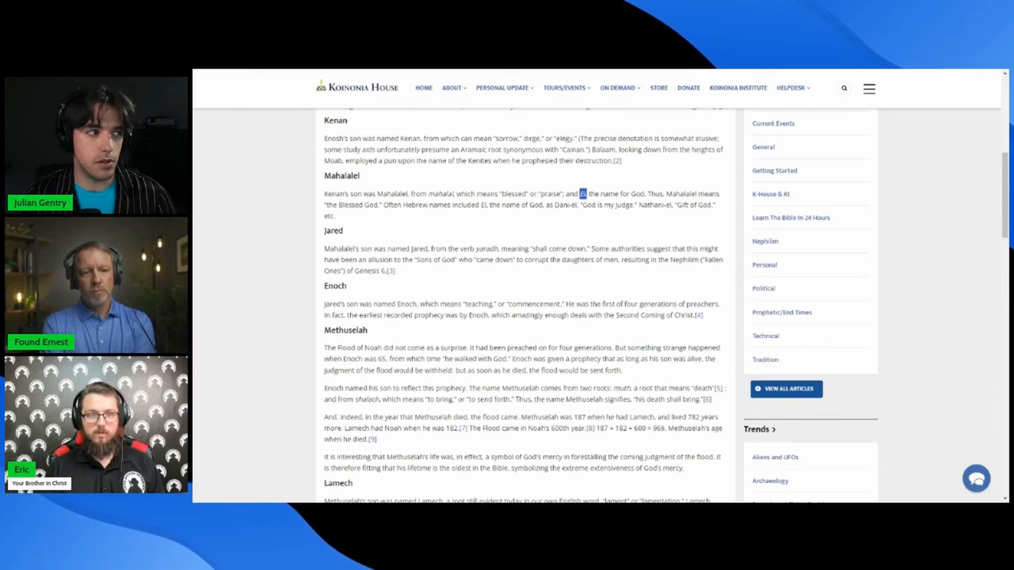
scroll("down", 3)
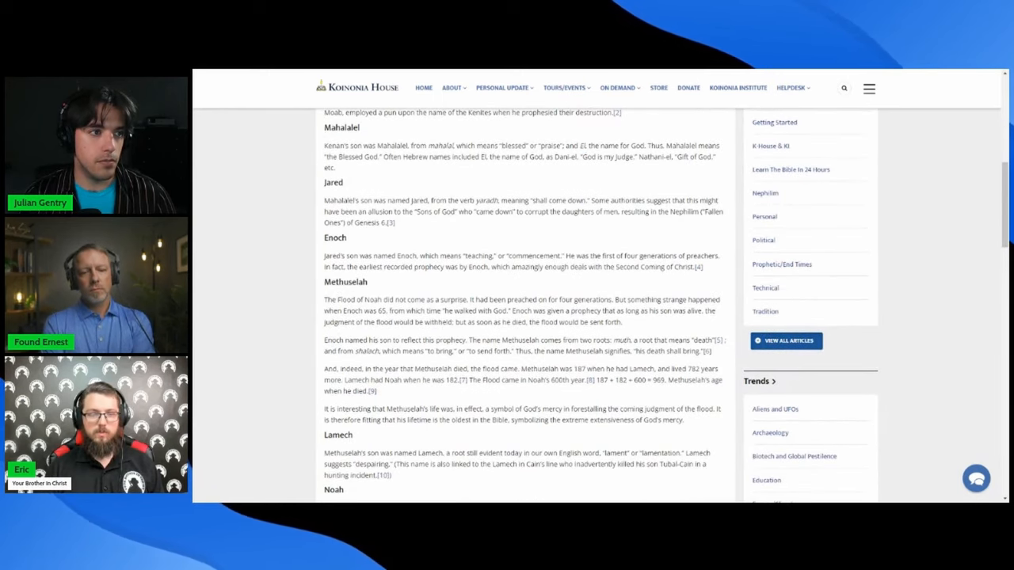
Highlight lines including the Methuselah heading while reading down to the Composite List's start
scroll("down", 3)
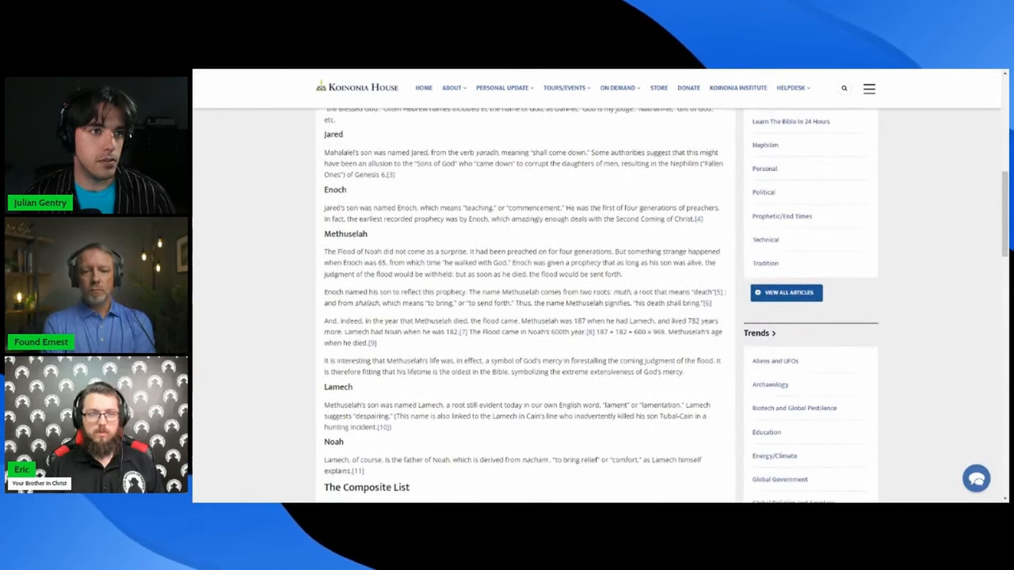
left_click_drag(372, 163, 475, 163)
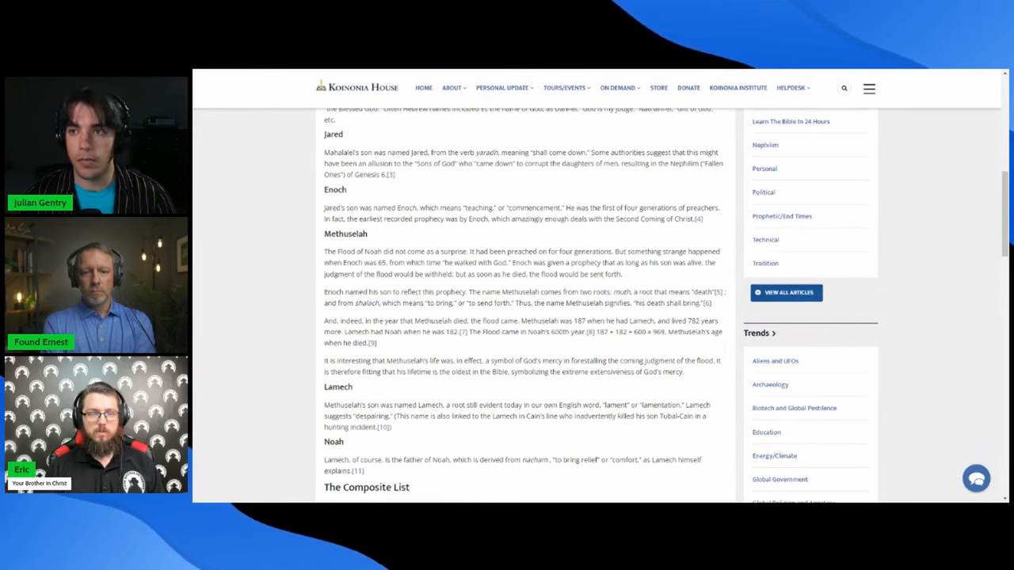
scroll("down", 3)
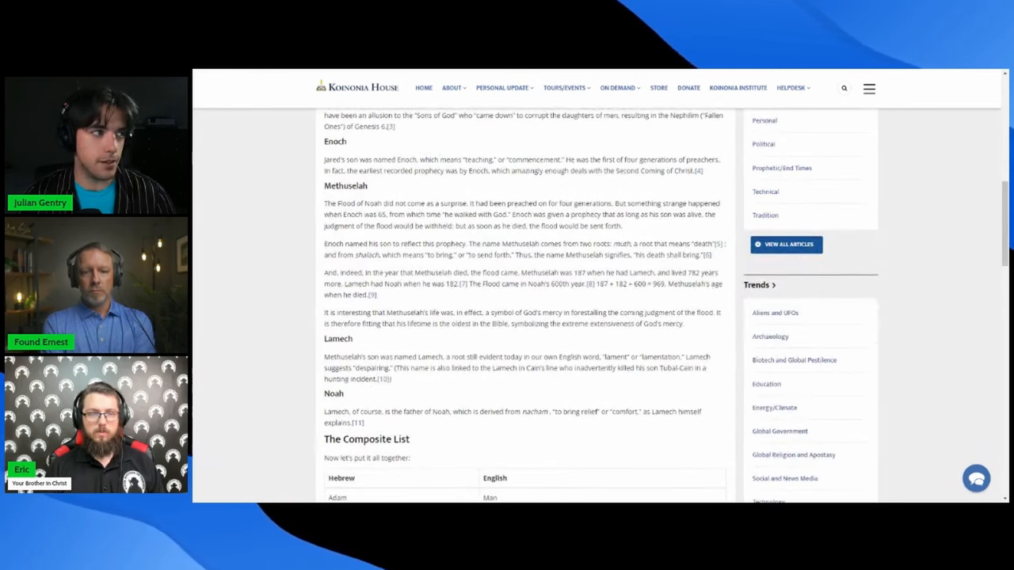
double_click(334, 141)
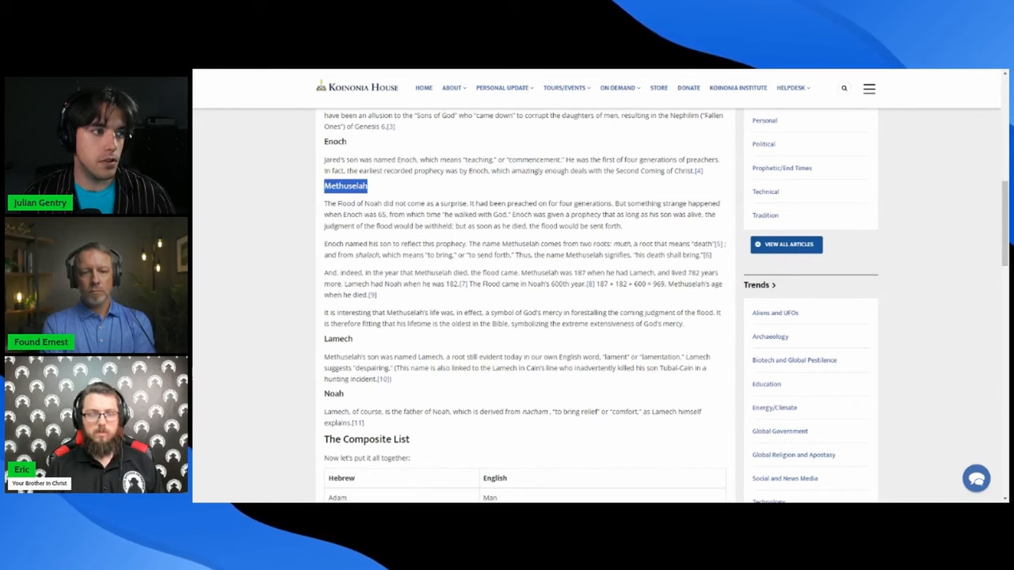
scroll("down", 3)
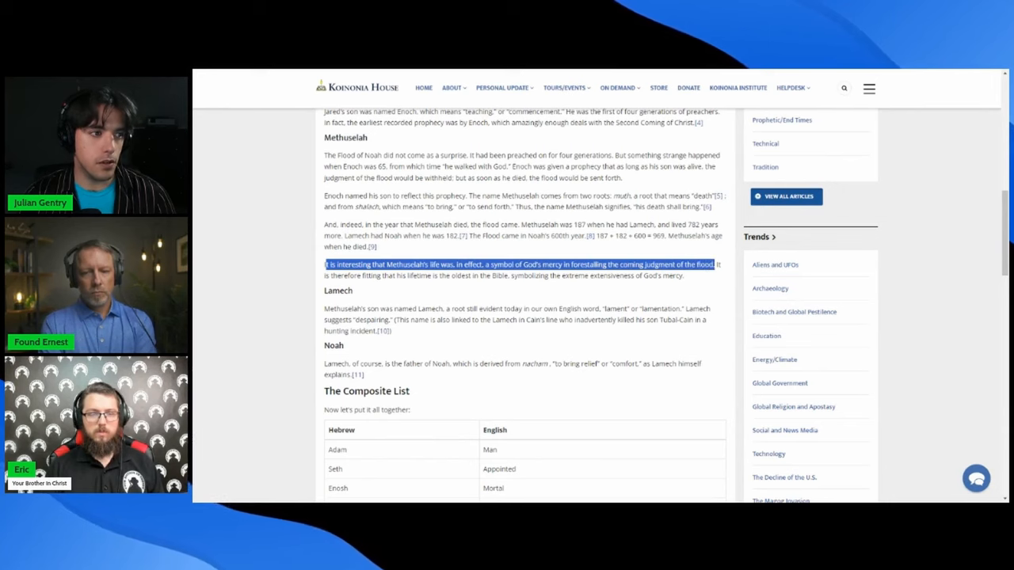
Clear the Methuselah highlight and mark the phrase 'his death shall bring'
left_click(535, 287)
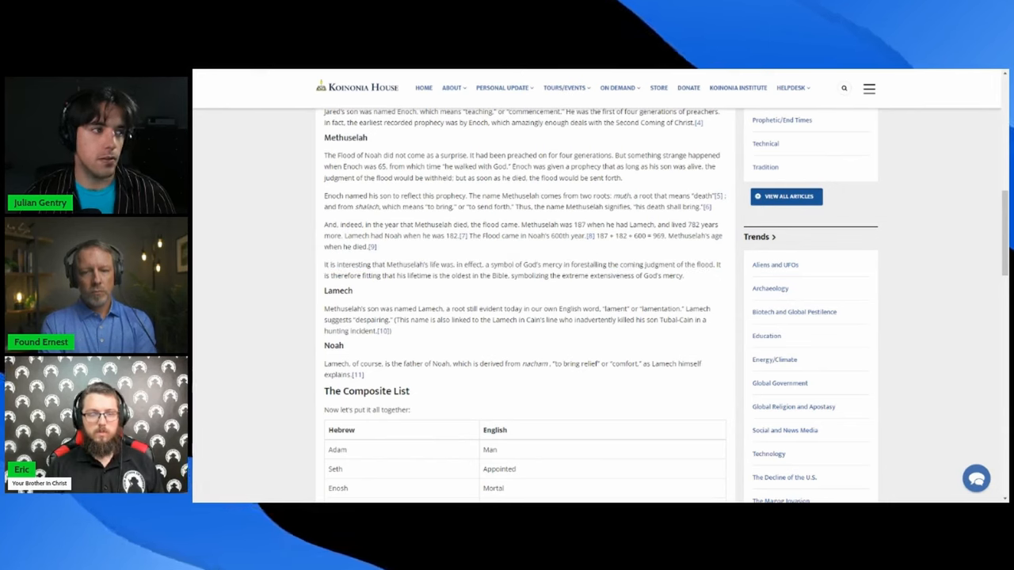
double_click(519, 195)
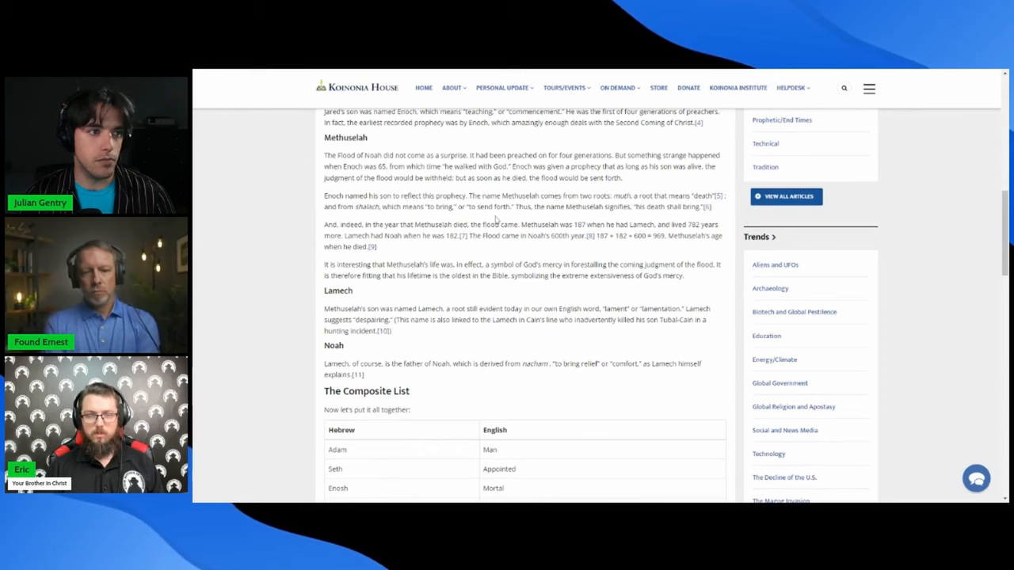
left_click_drag(636, 207, 690, 206)
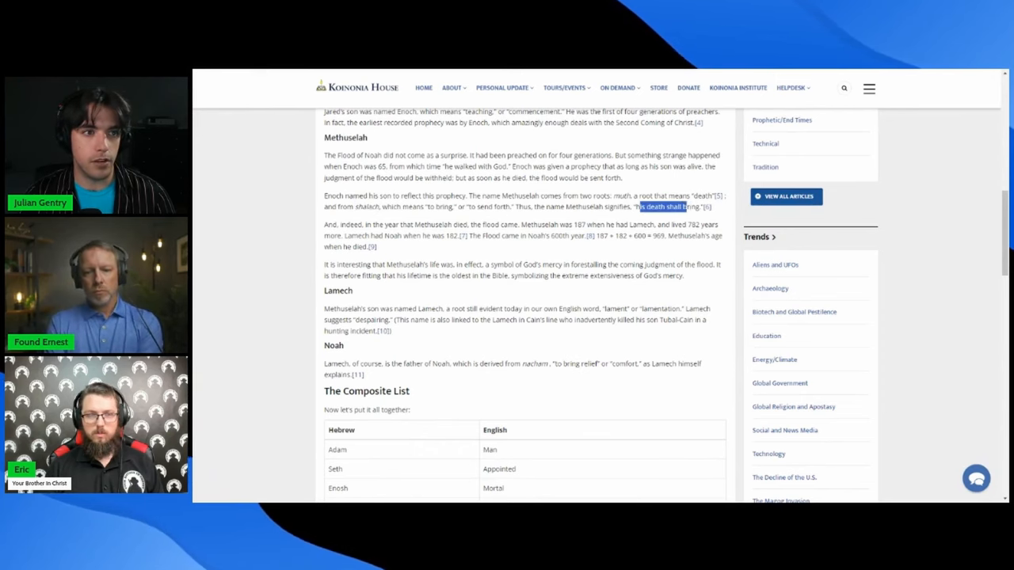
scroll("down", 3)
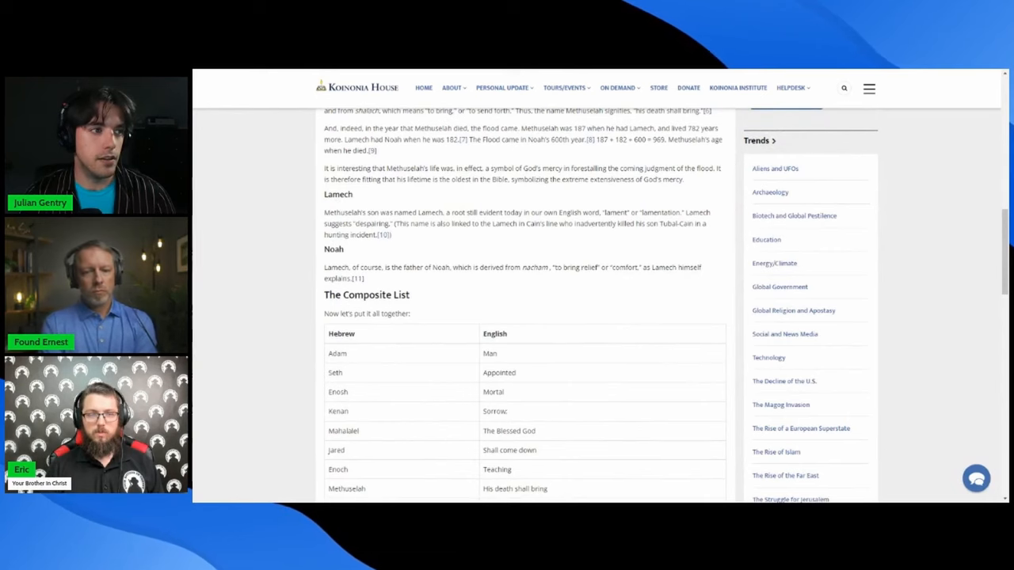
Highlight 'to bring relief' about Noah and scroll to the full Adam-to-Noah table
left_click_drag(603, 212, 681, 212)
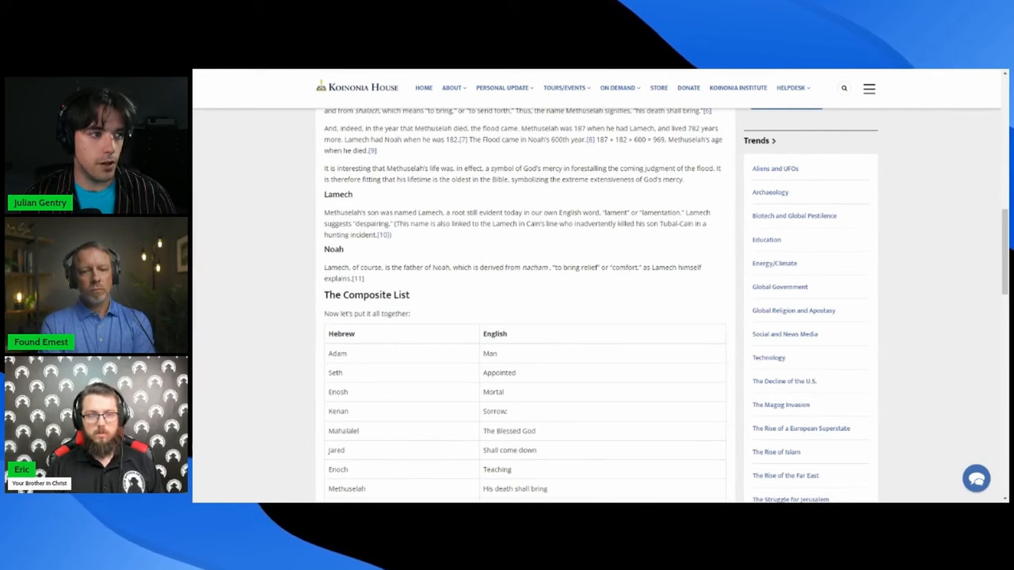
left_click_drag(560, 266, 609, 267)
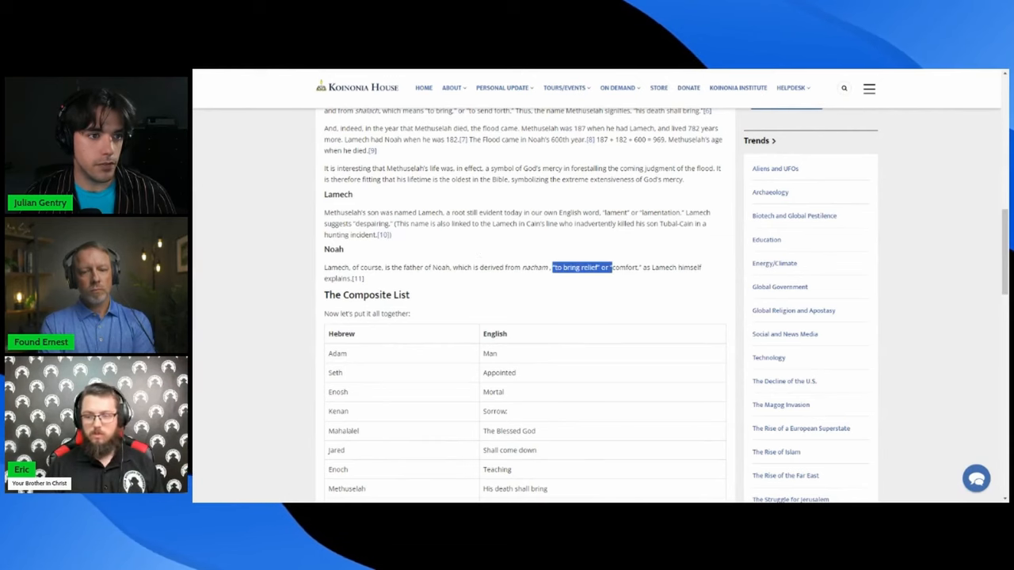
scroll("down", 3)
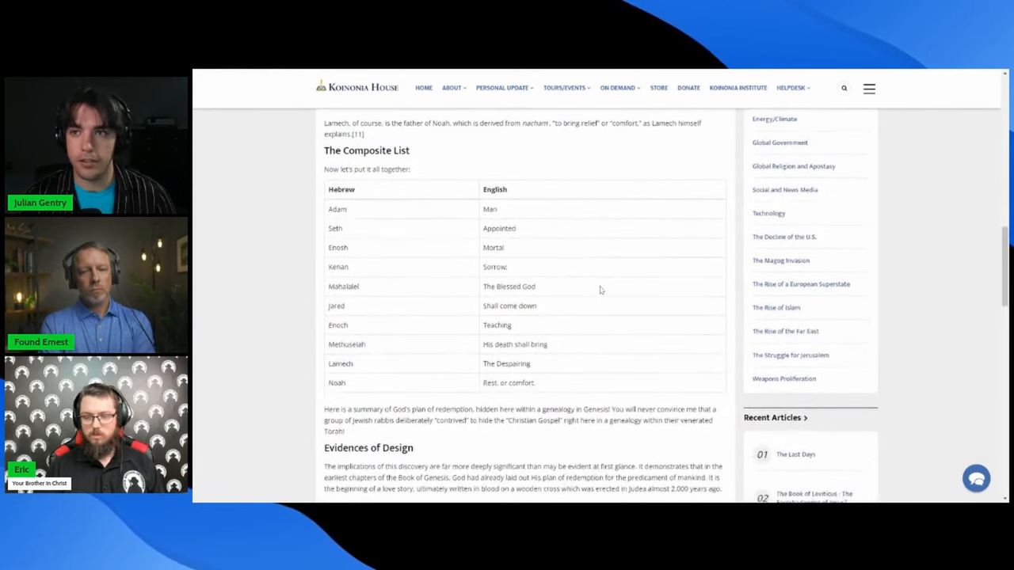
mouse_move(582, 256)
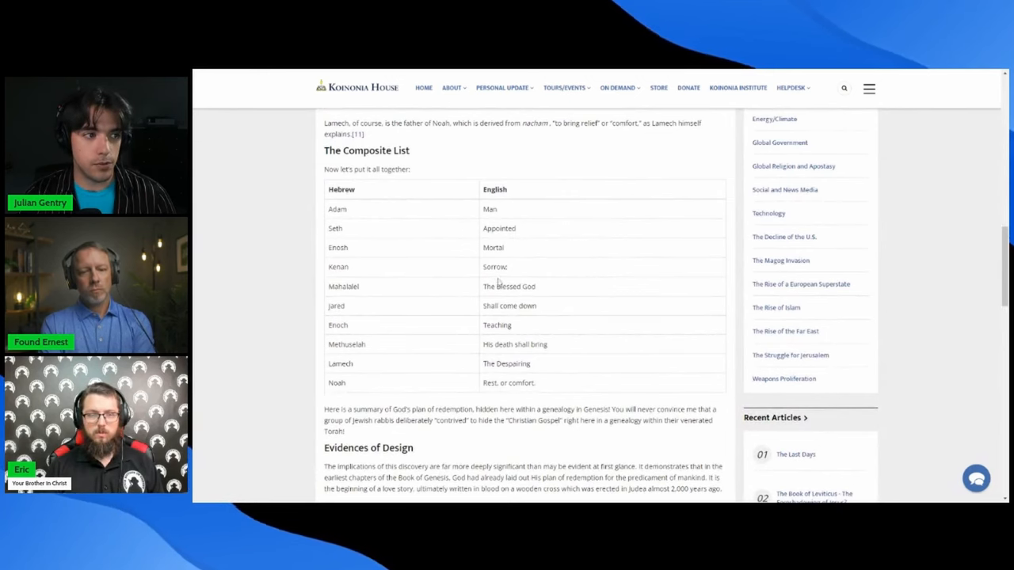
mouse_move(499, 316)
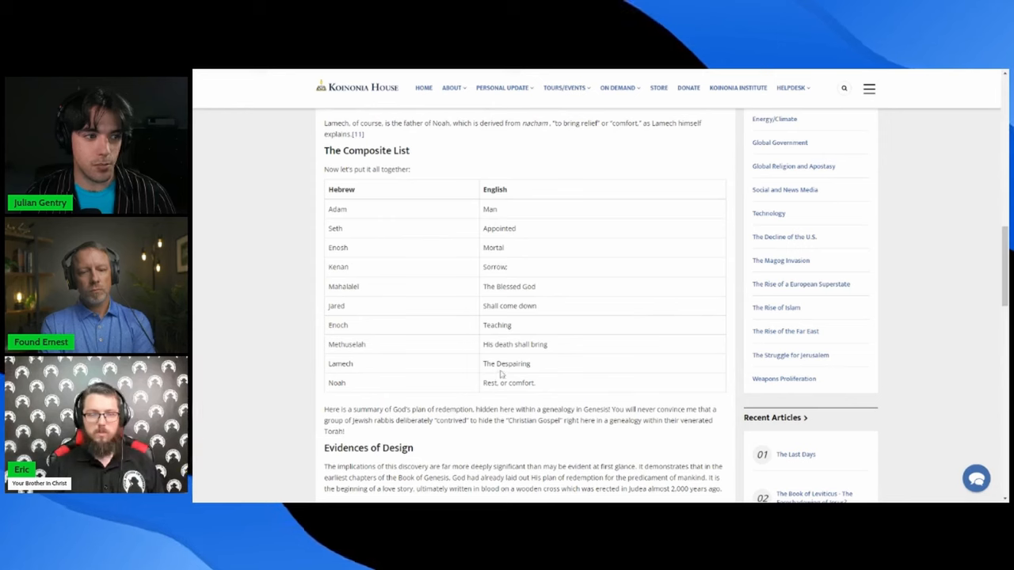
mouse_move(587, 442)
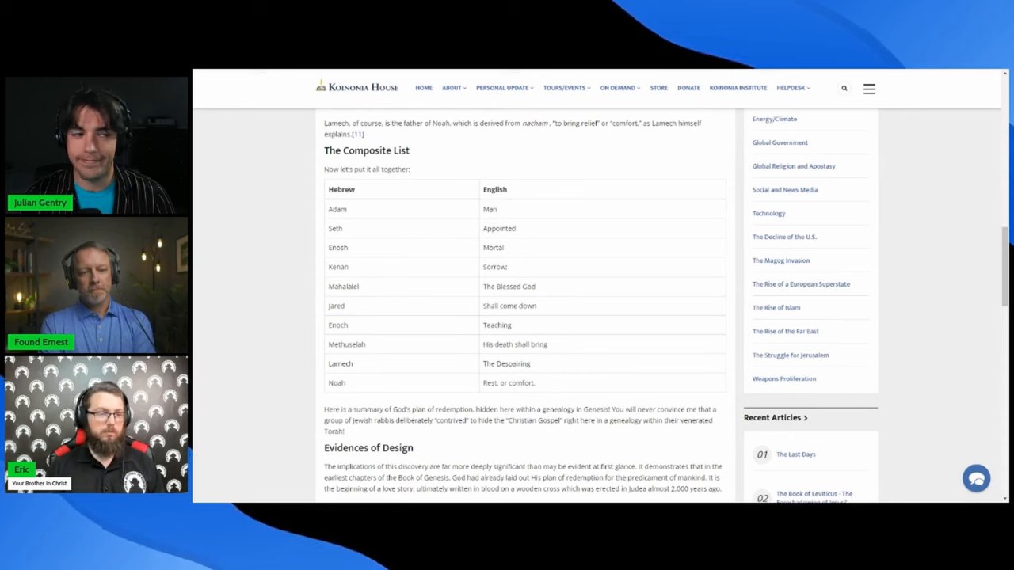
double_click(489, 209)
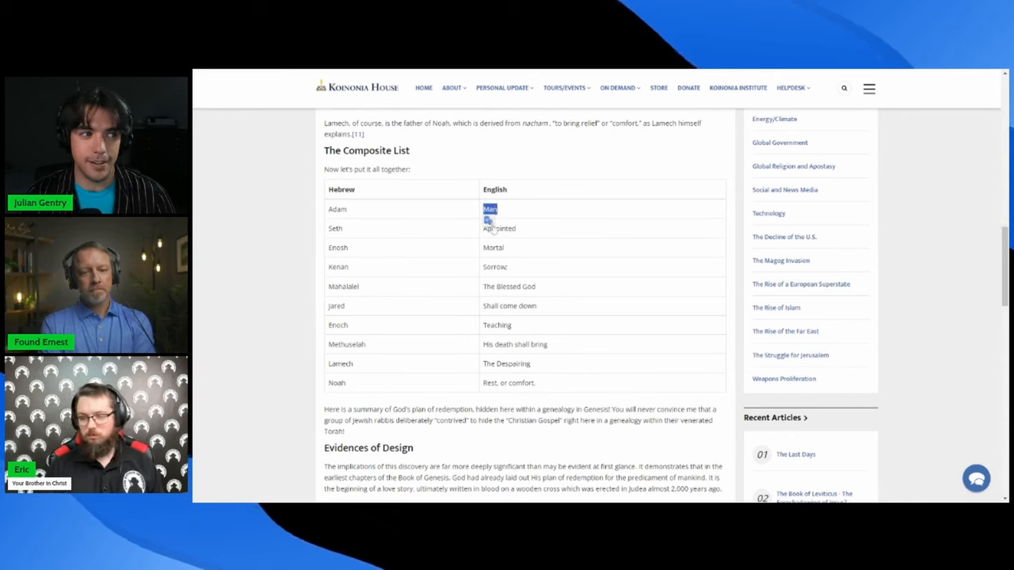